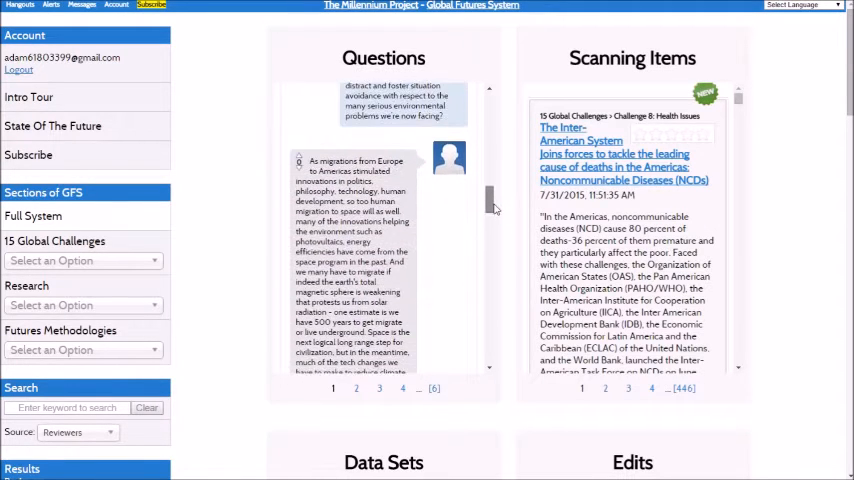
# Step: Scroll the dashboard past Questions, Scanning Items, Data Sets and Edits to Trends and Web Resources
pyautogui.scroll(-3)
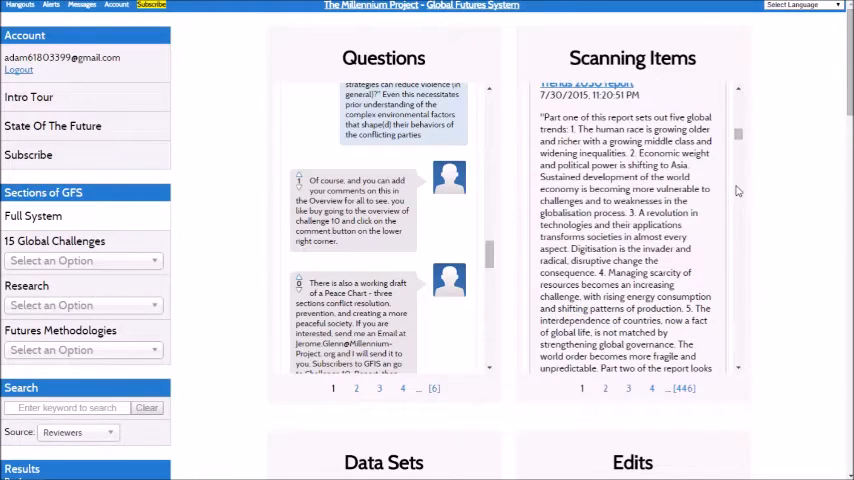
pyautogui.scroll(-3)
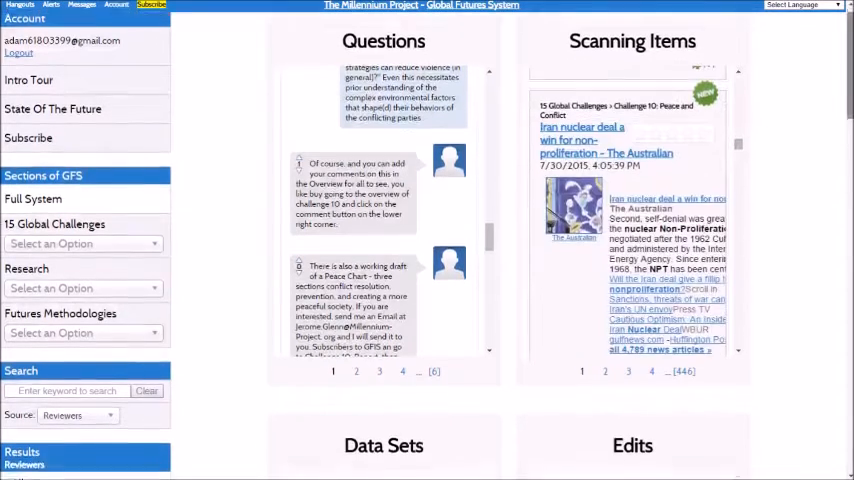
pyautogui.scroll(-3)
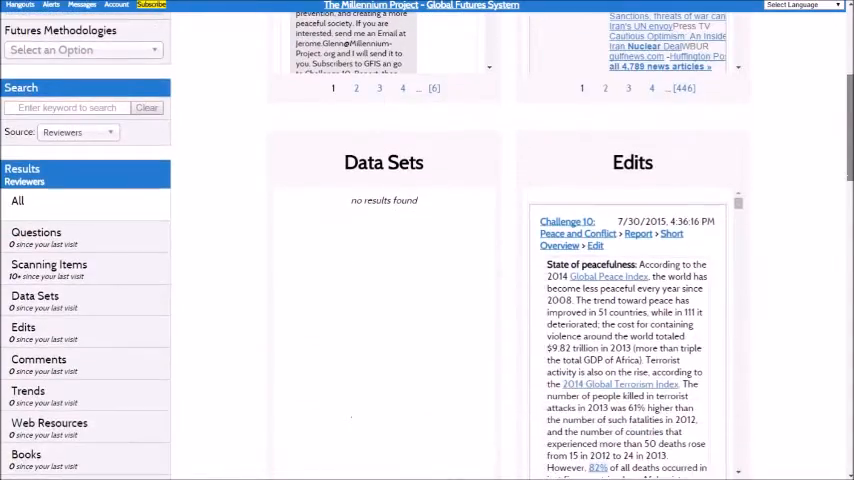
pyautogui.scroll(-3)
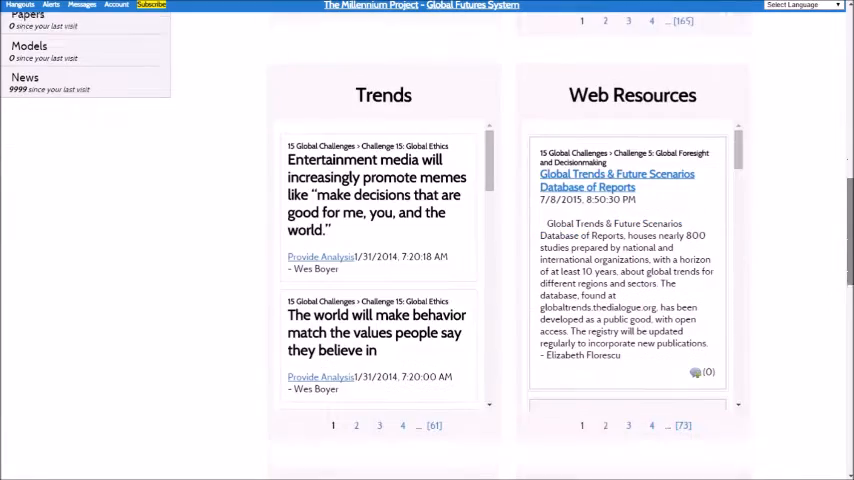
# Step: Scroll on past the Books and Papers panels down to the final Models and News panels
pyautogui.scroll(-3)
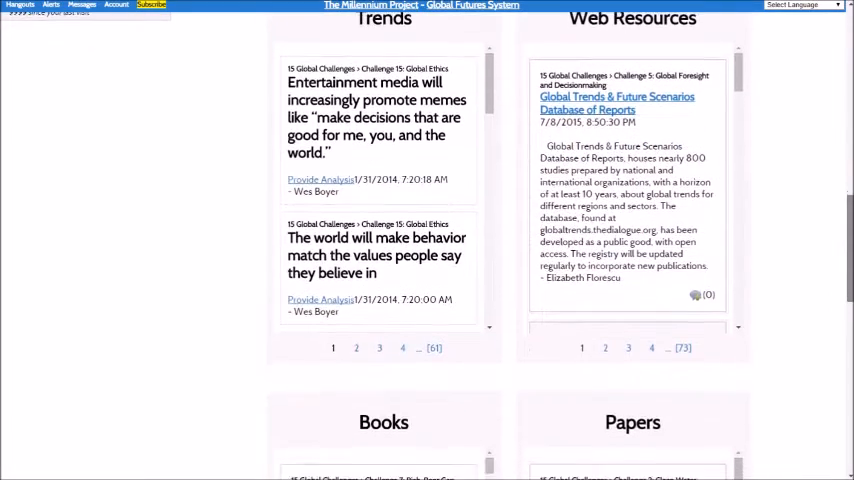
pyautogui.scroll(-3)
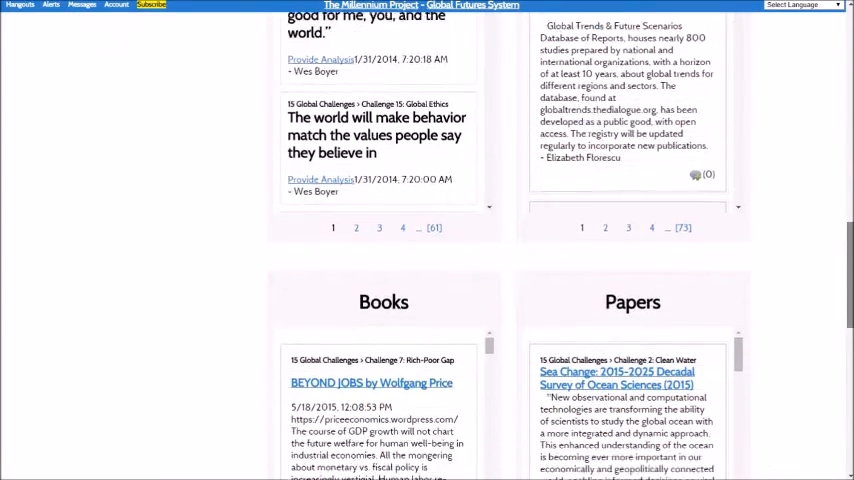
pyautogui.scroll(-3)
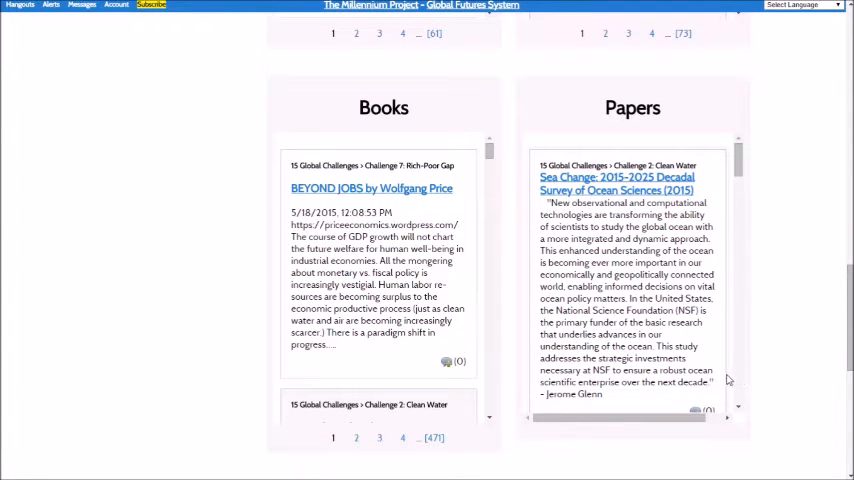
pyautogui.scroll(-3)
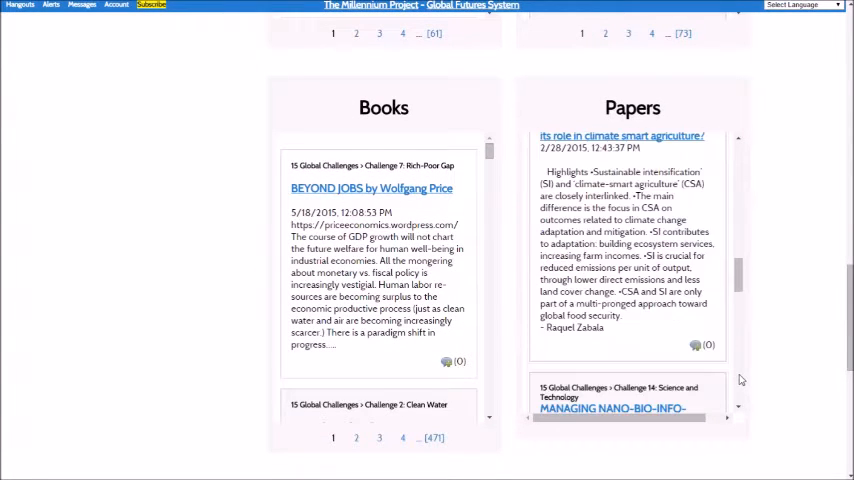
pyautogui.scroll(-3)
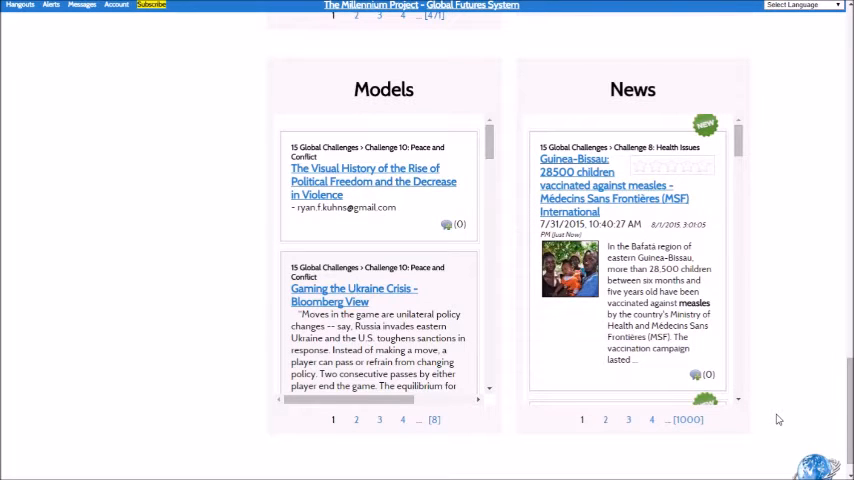
pyautogui.moveTo(733, 372)
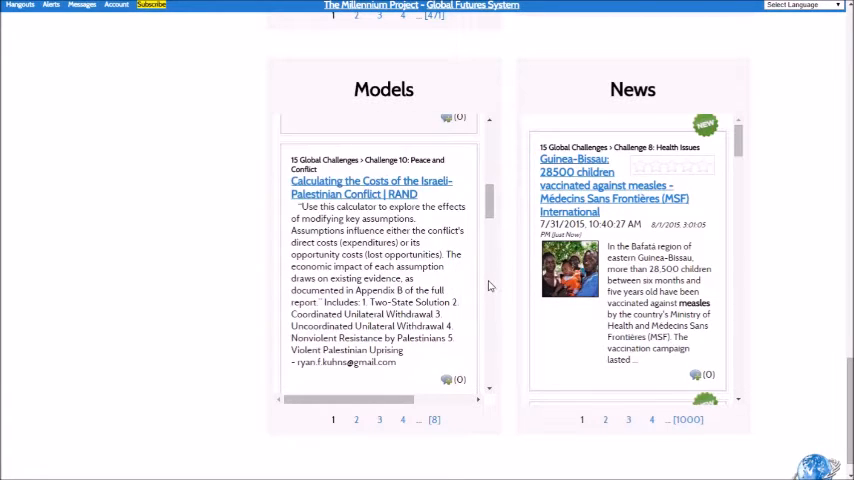
# Step: Scroll through the Models and News entry lists until the Introduction to Futures Research page appears
pyautogui.scroll(-3)
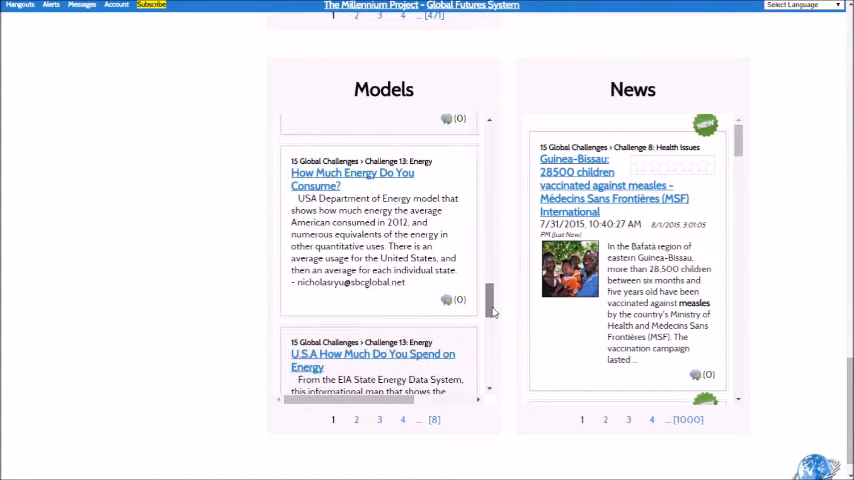
pyautogui.scroll(-3)
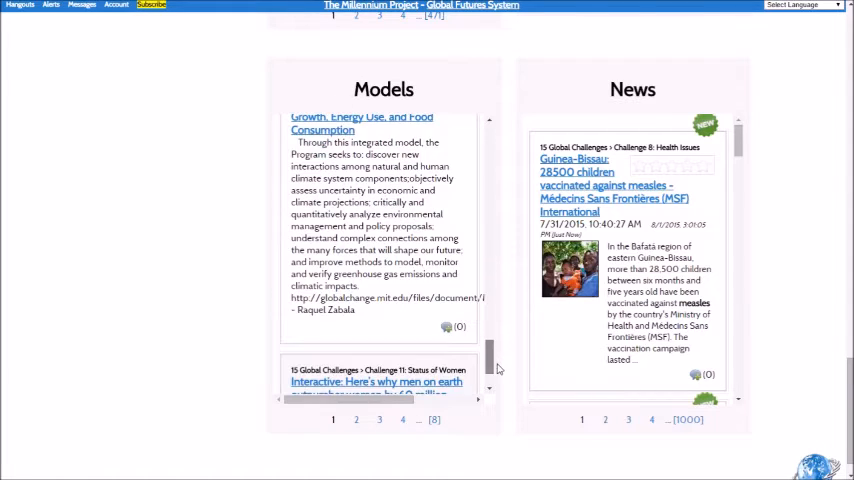
pyautogui.scroll(-3)
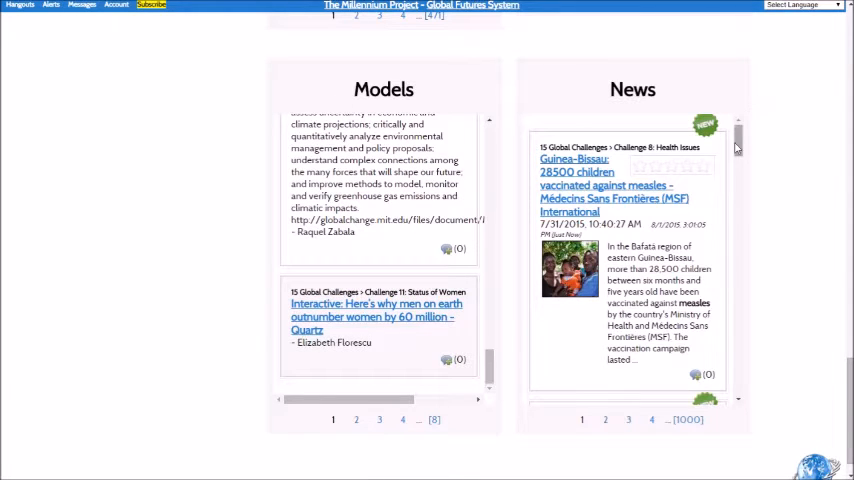
pyautogui.scroll(-3)
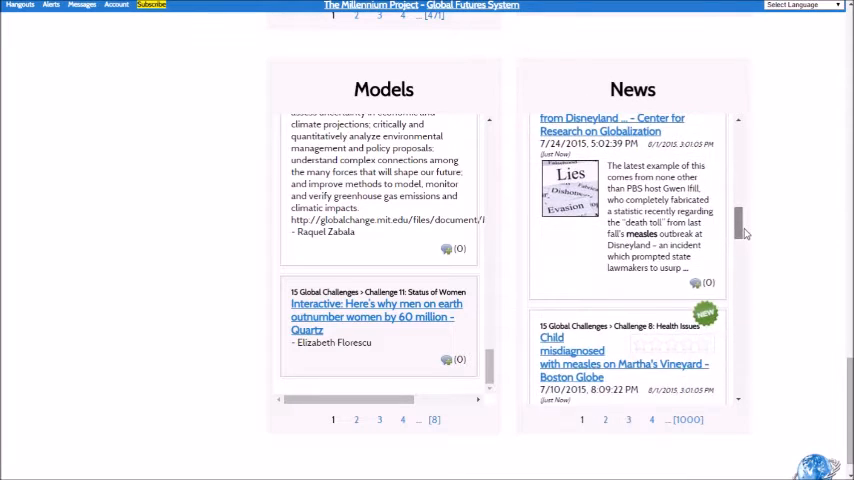
pyautogui.scroll(-3)
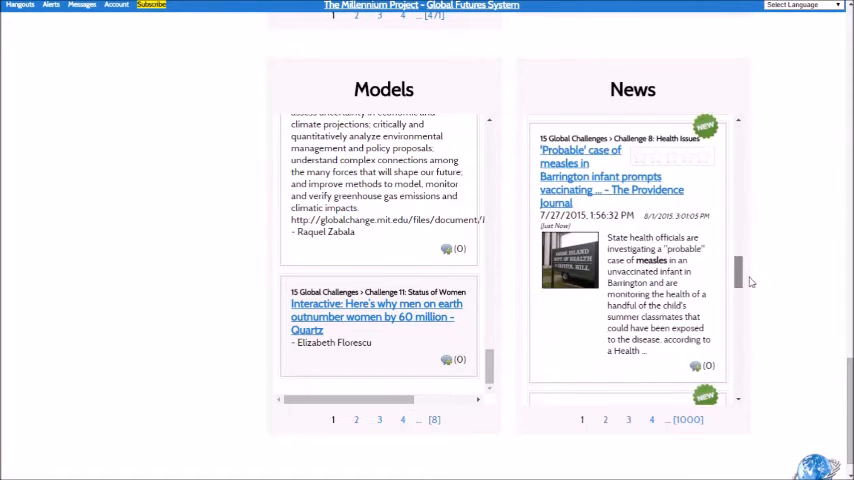
pyautogui.scroll(-3)
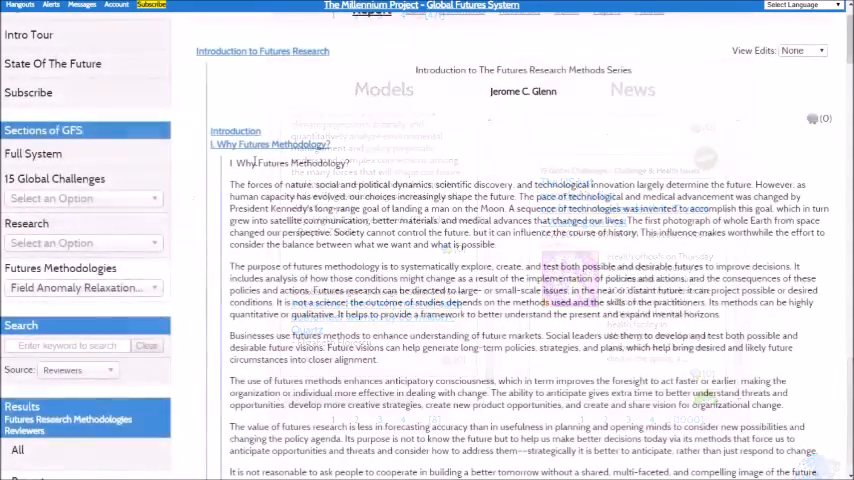
# Step: Select Challenge 2: Clean Water from the 15 Global Challenges dropdown and reopen the list
pyautogui.click(80, 198)
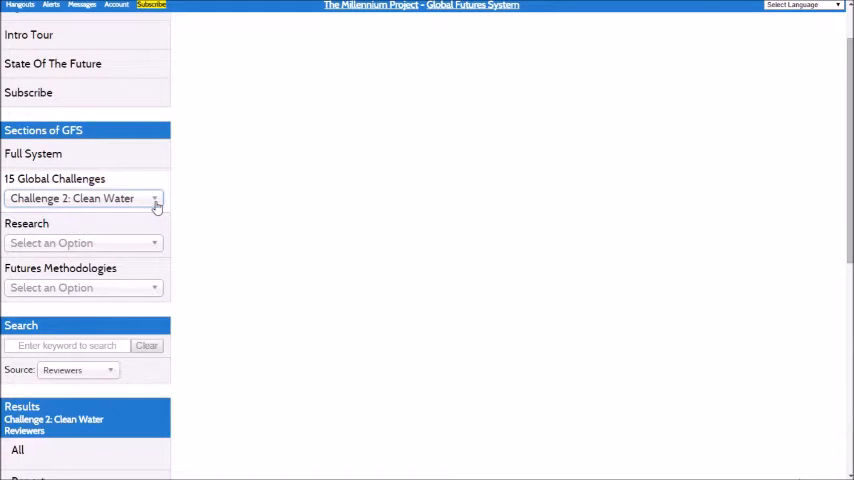
pyautogui.click(84, 198)
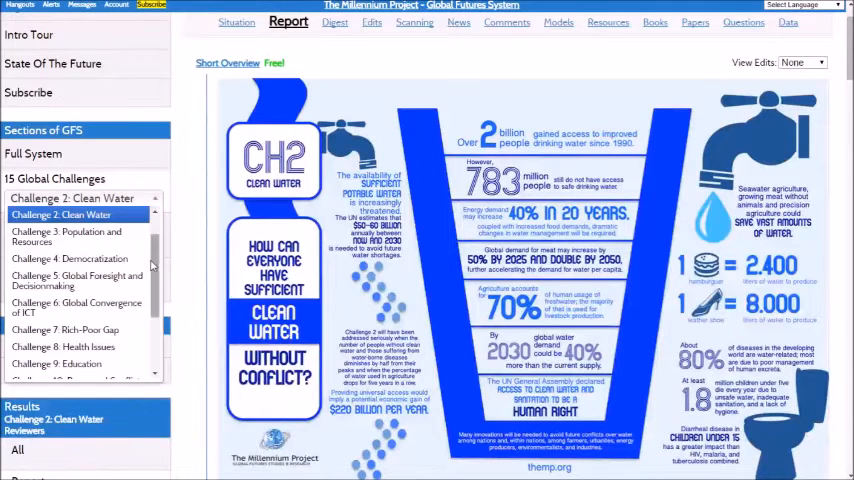
# Step: In the Challenge 13: Energy report, expand Sustainable Energy for All and Expansion of Unconventional Gas Production
pyautogui.scroll(-3)
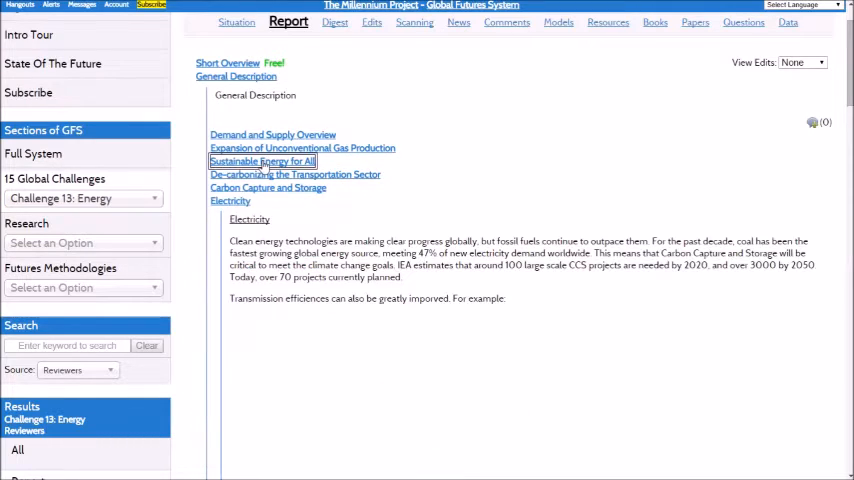
pyautogui.click(262, 161)
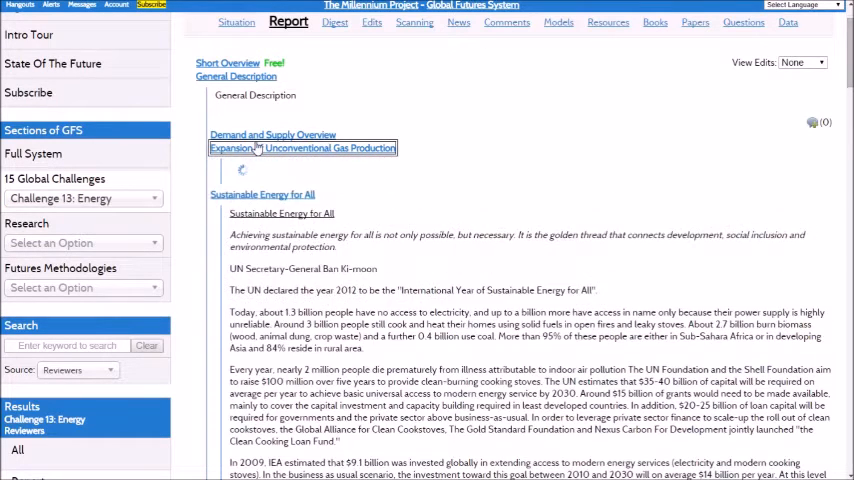
pyautogui.click(227, 63)
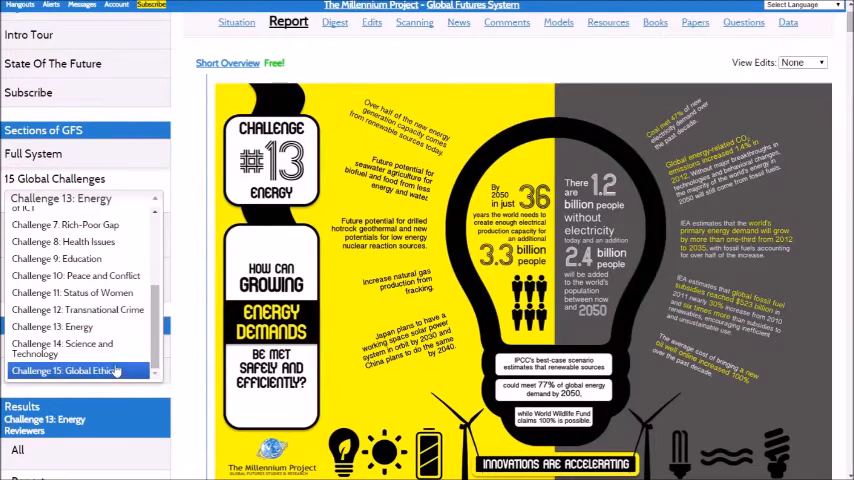
# Step: Select Challenge 15: Global Ethics and scroll down through its report sections
pyautogui.click(72, 370)
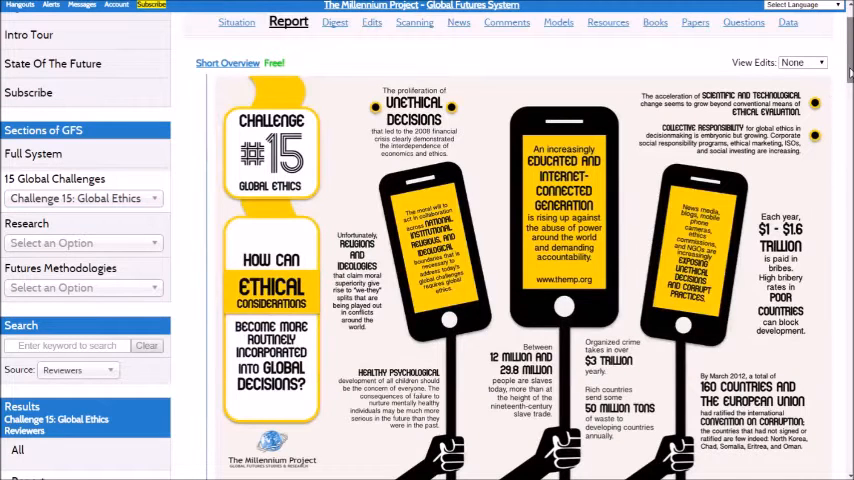
pyautogui.scroll(-3)
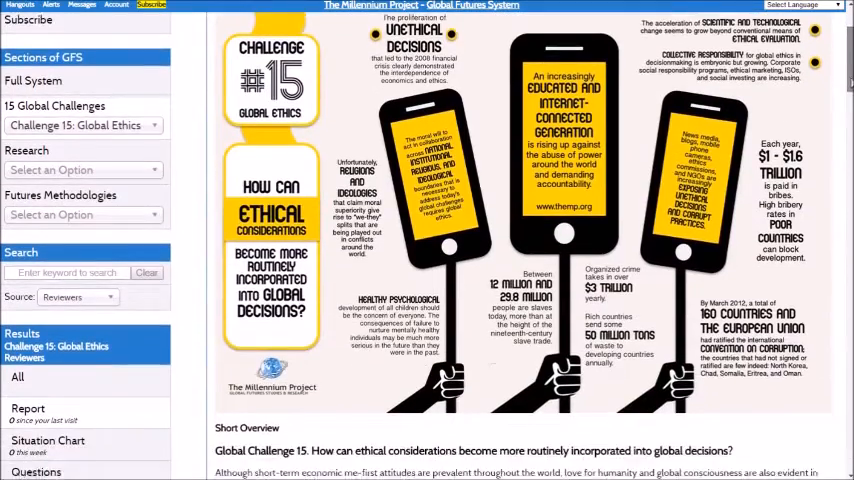
pyautogui.scroll(-3)
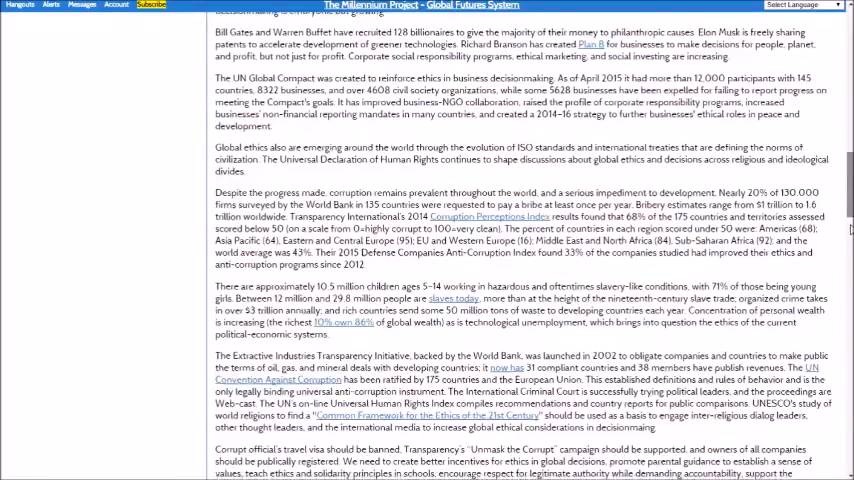
pyautogui.scroll(-3)
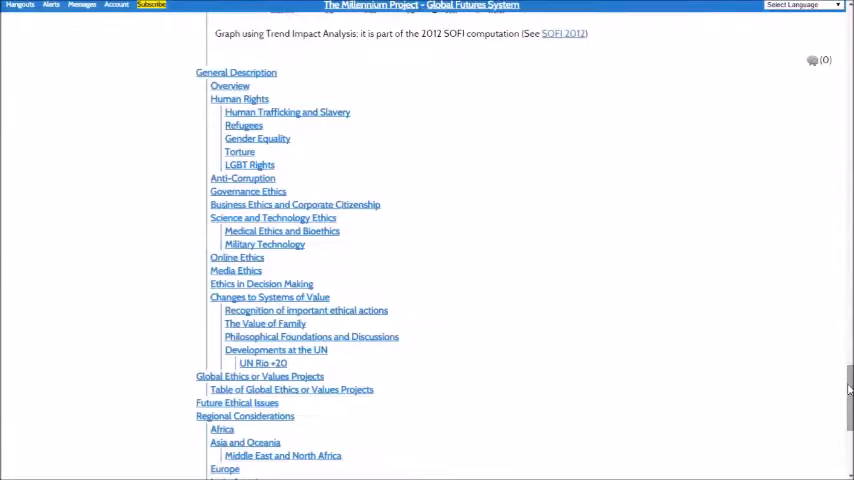
# Step: Expand the Human Trafficking and Slavery section and continue toward the Research list
pyautogui.click(287, 112)
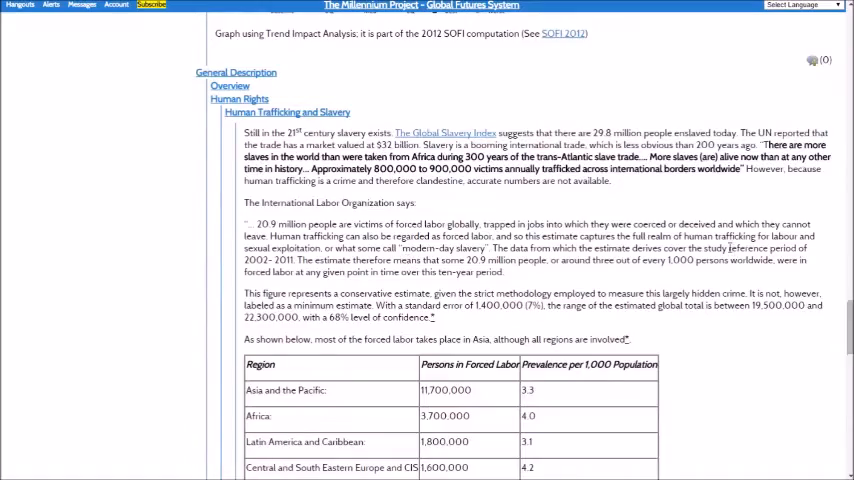
pyautogui.scroll(-3)
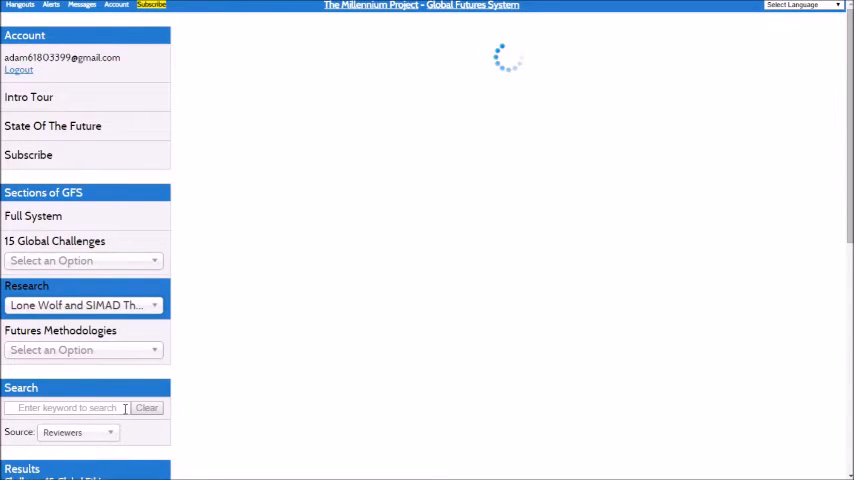
# Step: Load the Lone Wolf and SIMAD Threats research report and scroll to its concluding credits
pyautogui.click(83, 305)
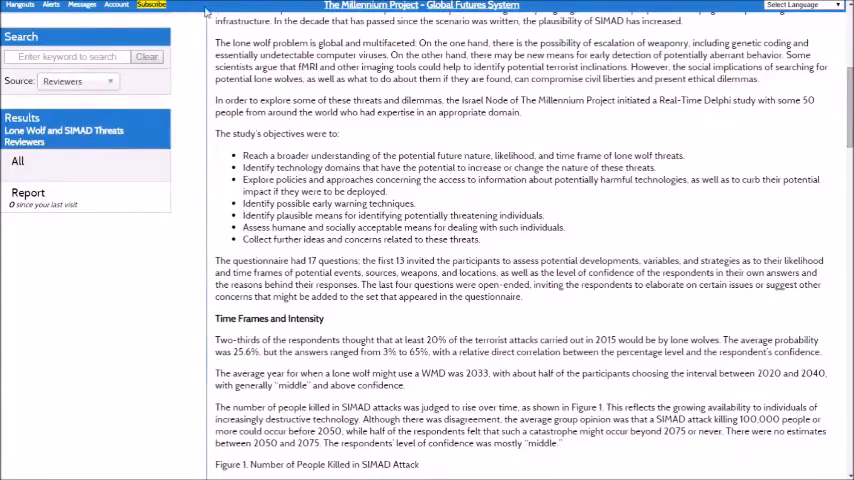
pyautogui.scroll(-3)
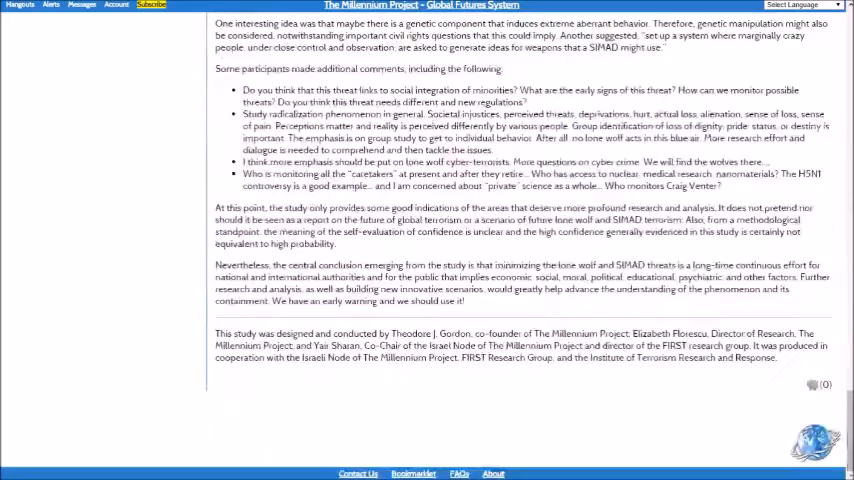